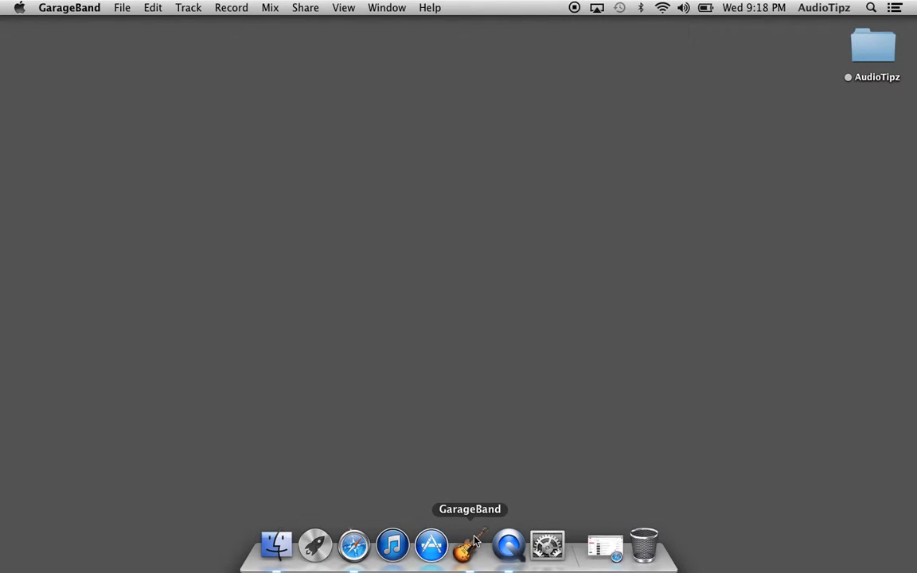
# - Launch GarageBand from the Dock to open the untitled hip-hop template project
pyautogui.click(469, 546)
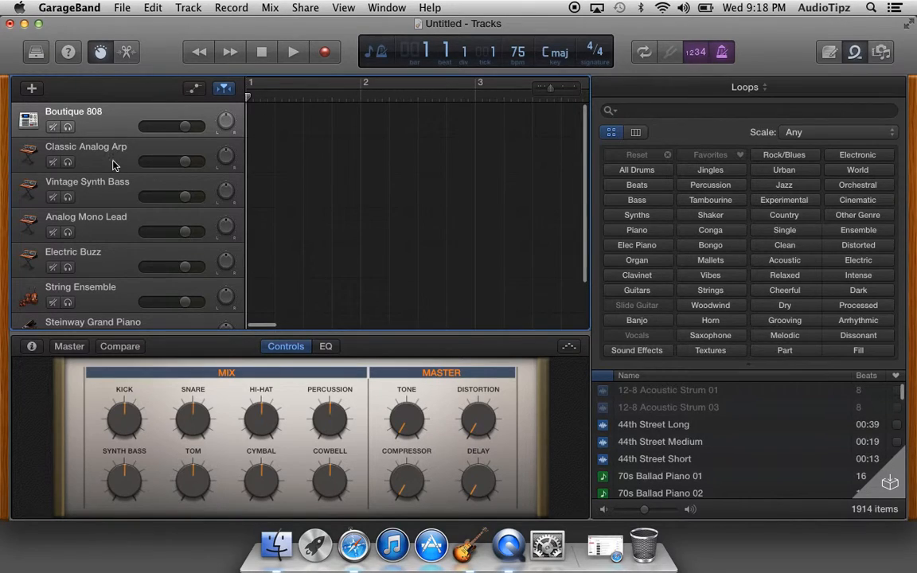
pyautogui.scroll(-3)
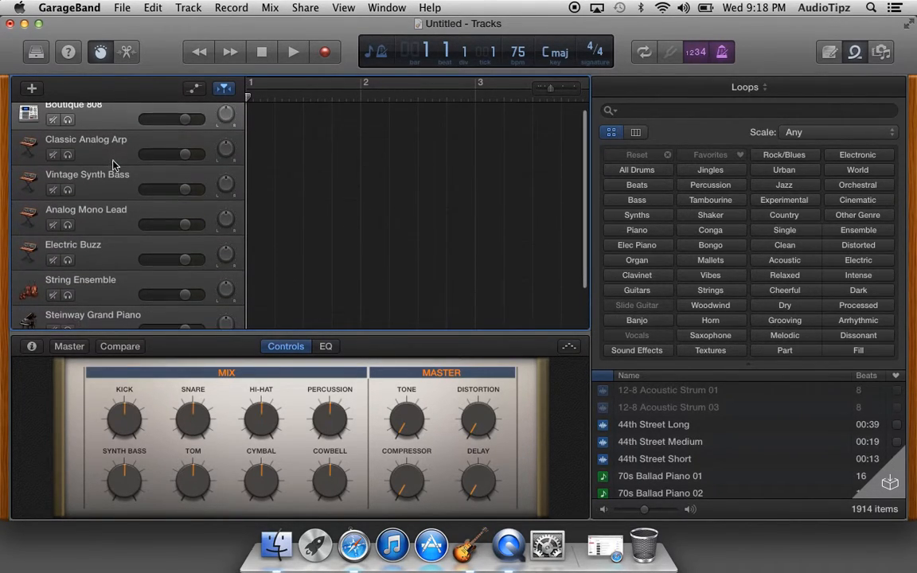
pyautogui.scroll(3)
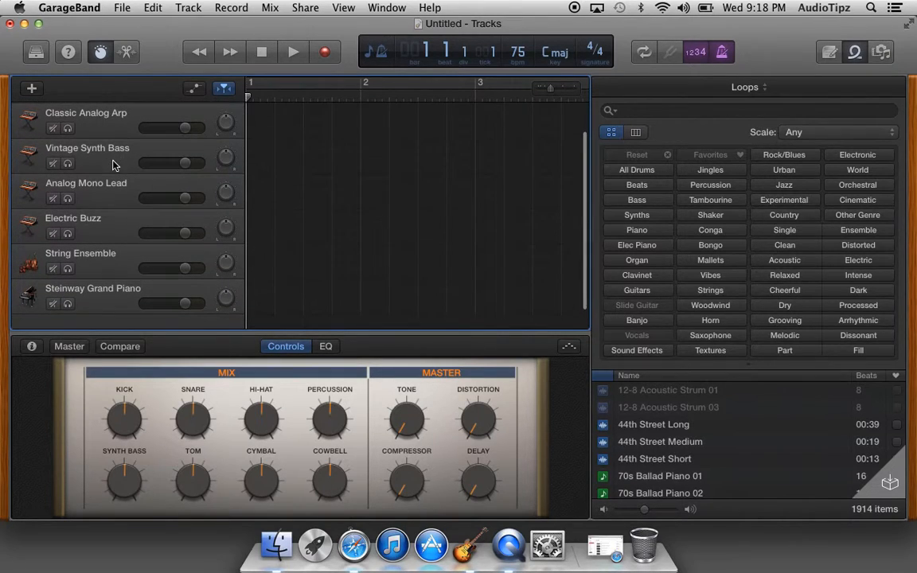
pyautogui.scroll(3)
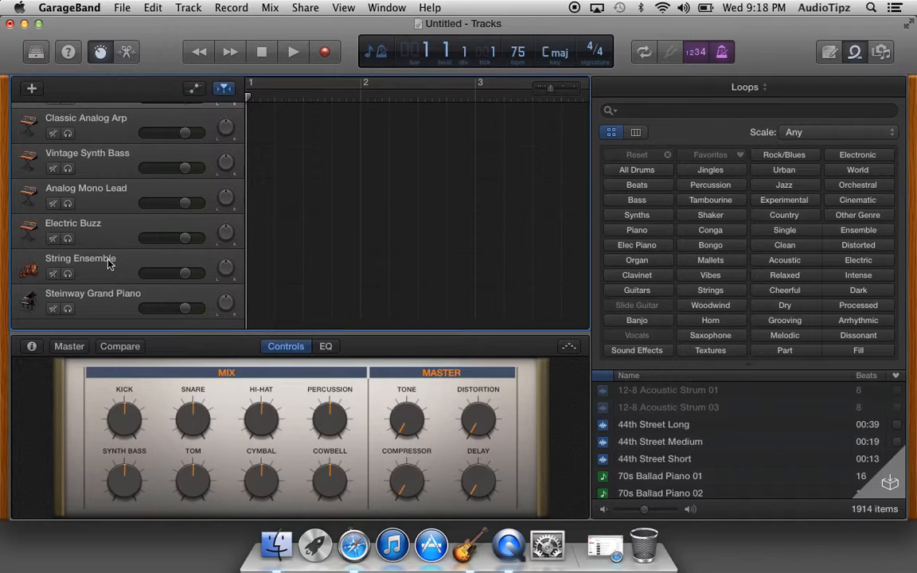
pyautogui.moveTo(100, 303)
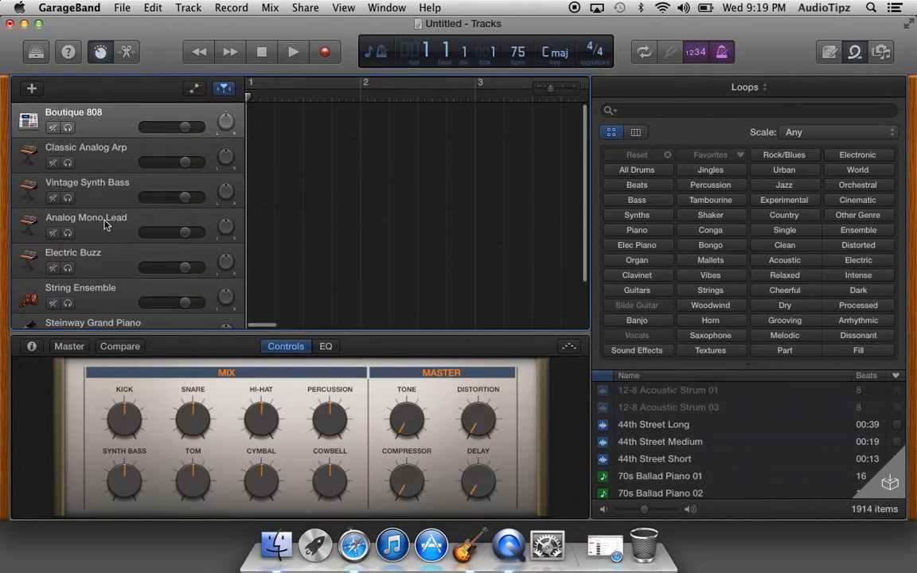
# - Select the Vintage Synth Bass track to show its waveform, cutoff, resonance and reverb controls
pyautogui.click(87, 181)
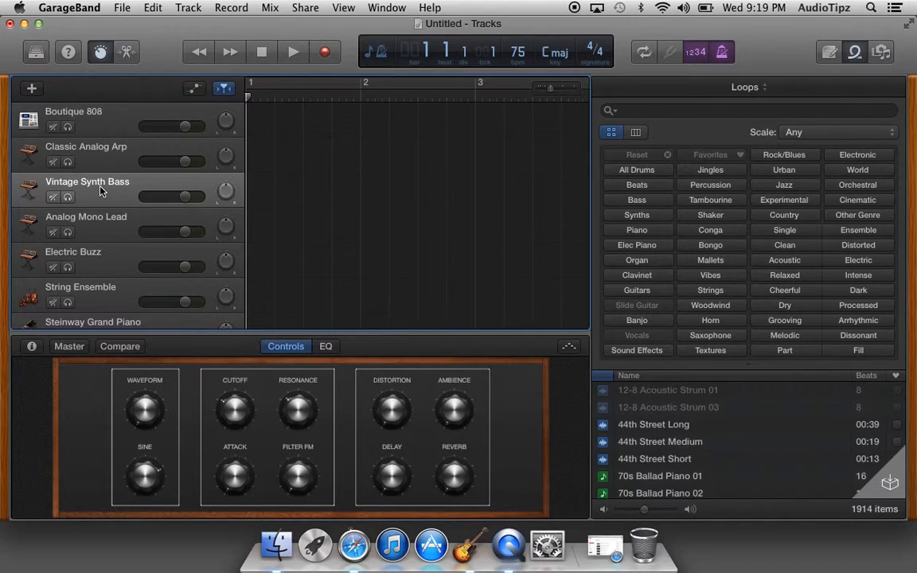
pyautogui.moveTo(402, 172)
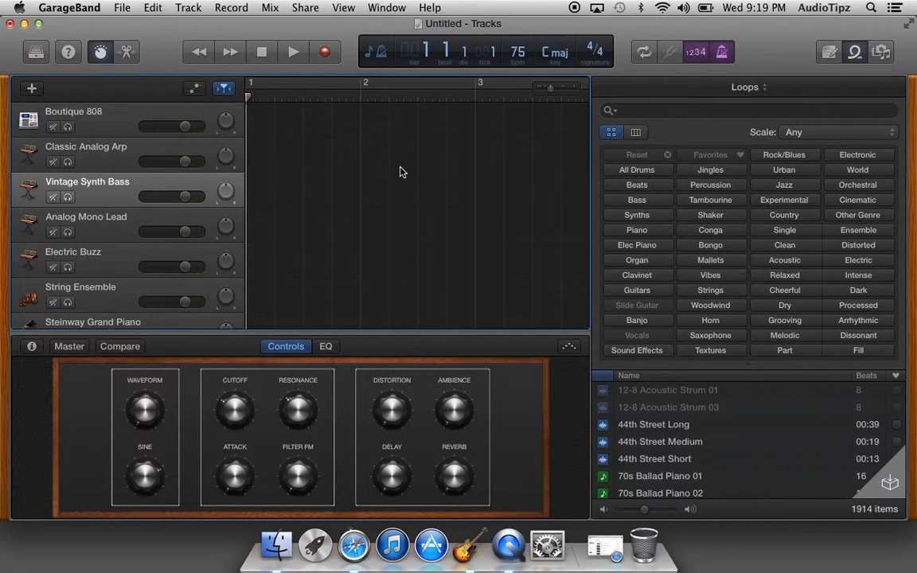
pyautogui.moveTo(491, 186)
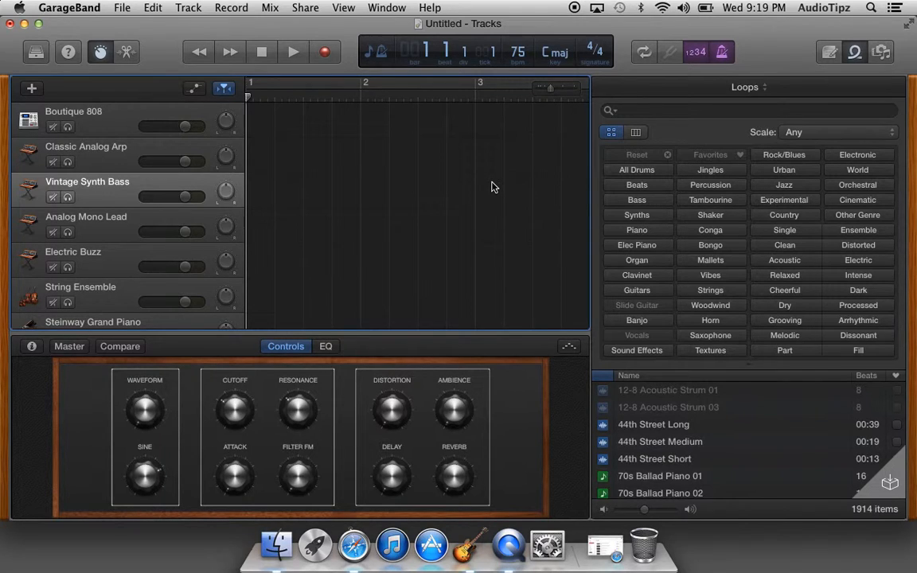
pyautogui.moveTo(560, 439)
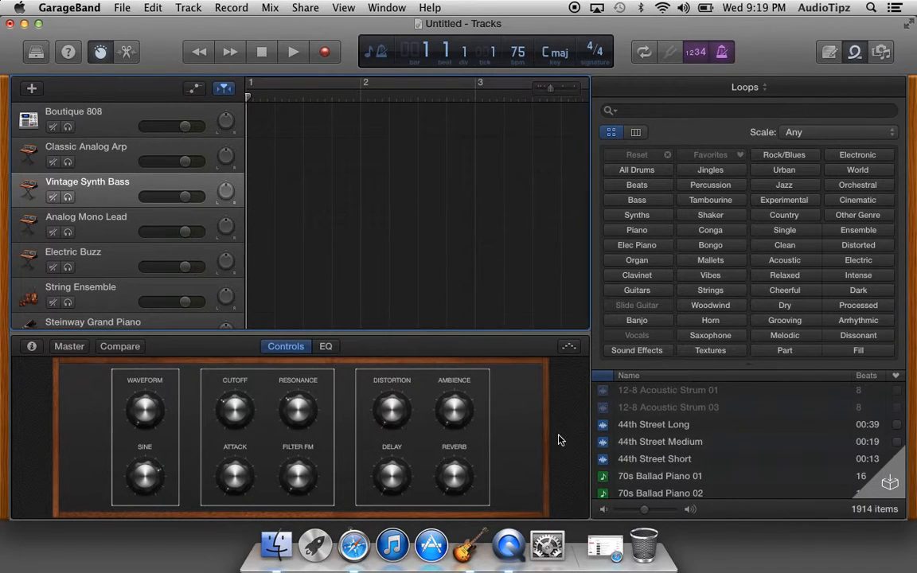